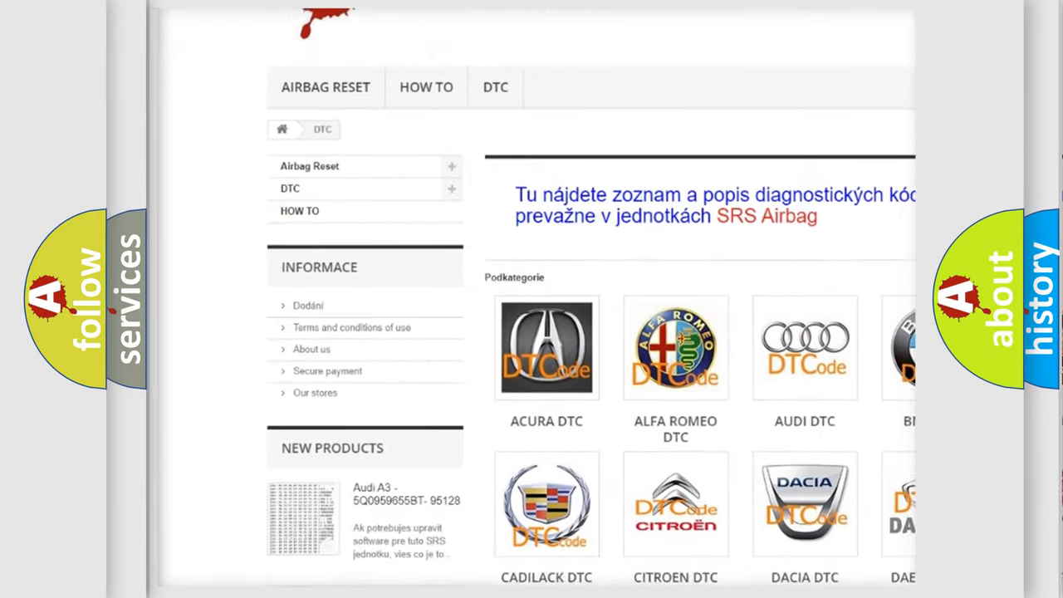
{"action": "scroll", "scroll_direction": "down", "scroll_amount": 3}
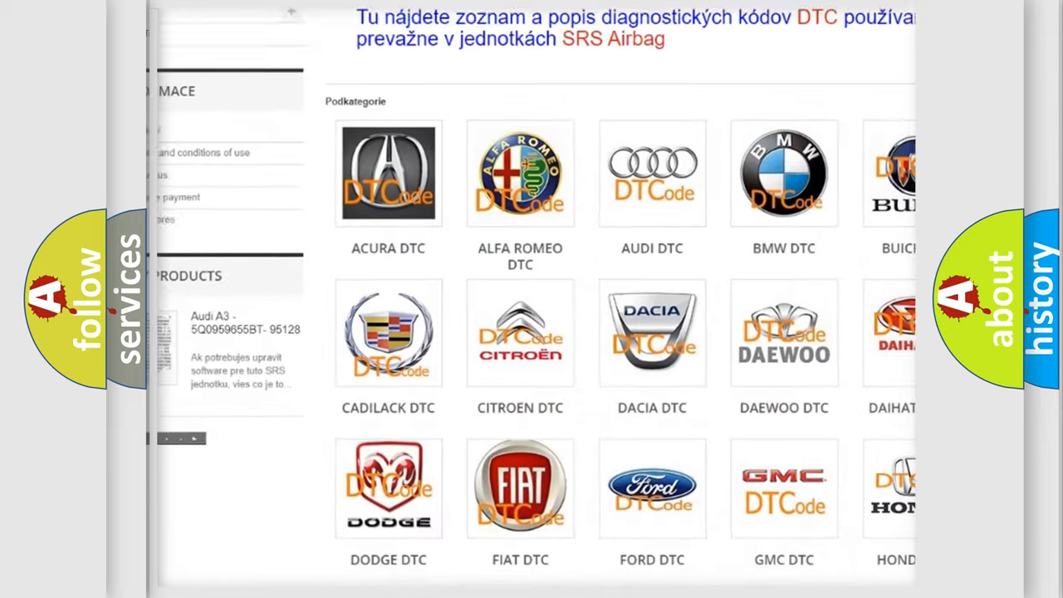
{"action": "scroll", "scroll_direction": "down", "scroll_amount": 3}
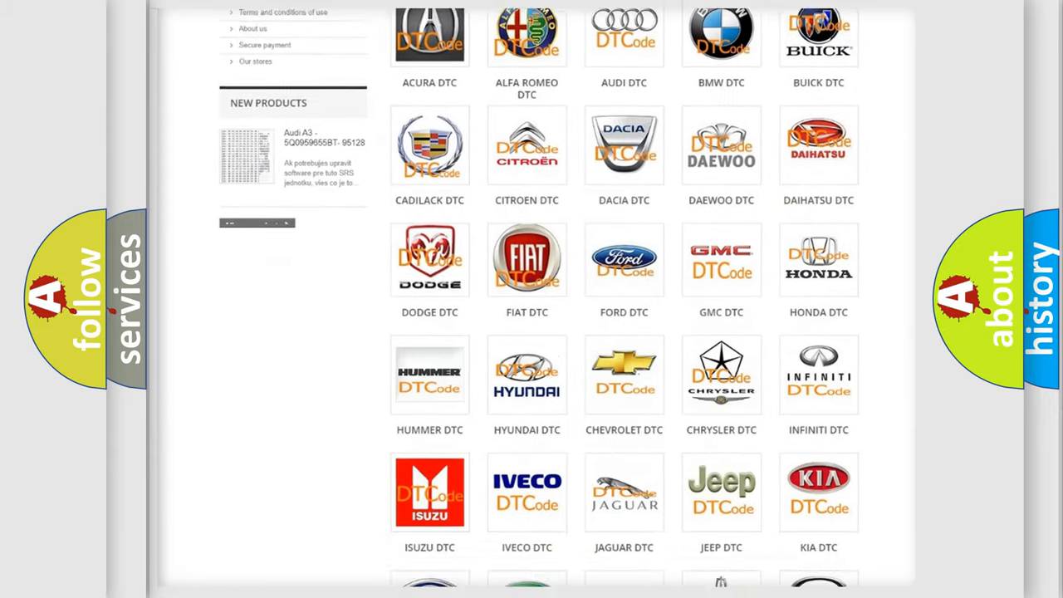
{"action": "scroll", "scroll_direction": "down", "scroll_amount": 3}
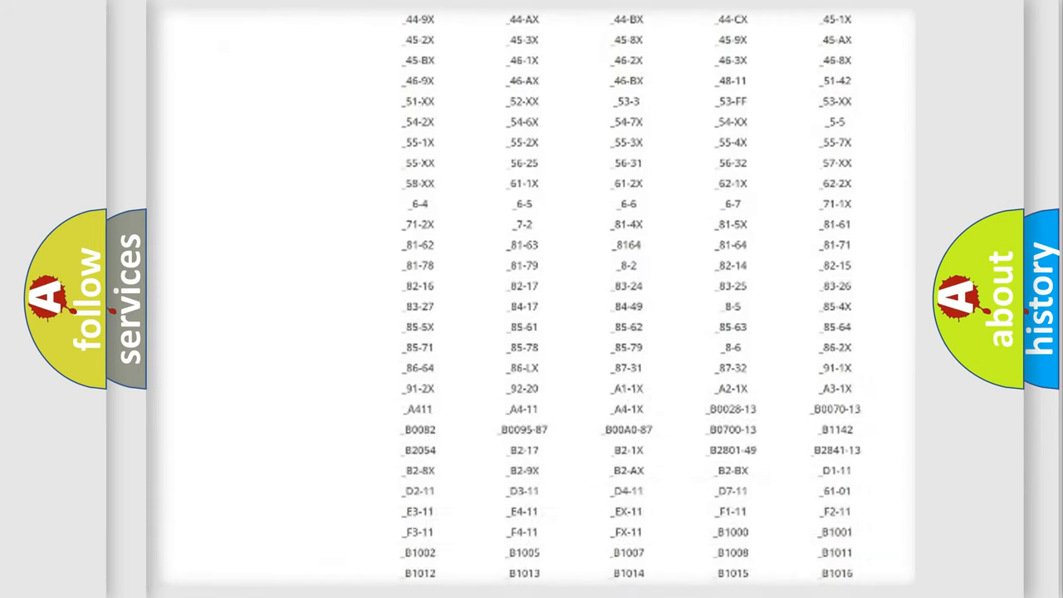
{"action": "scroll", "scroll_direction": "down", "scroll_amount": 3}
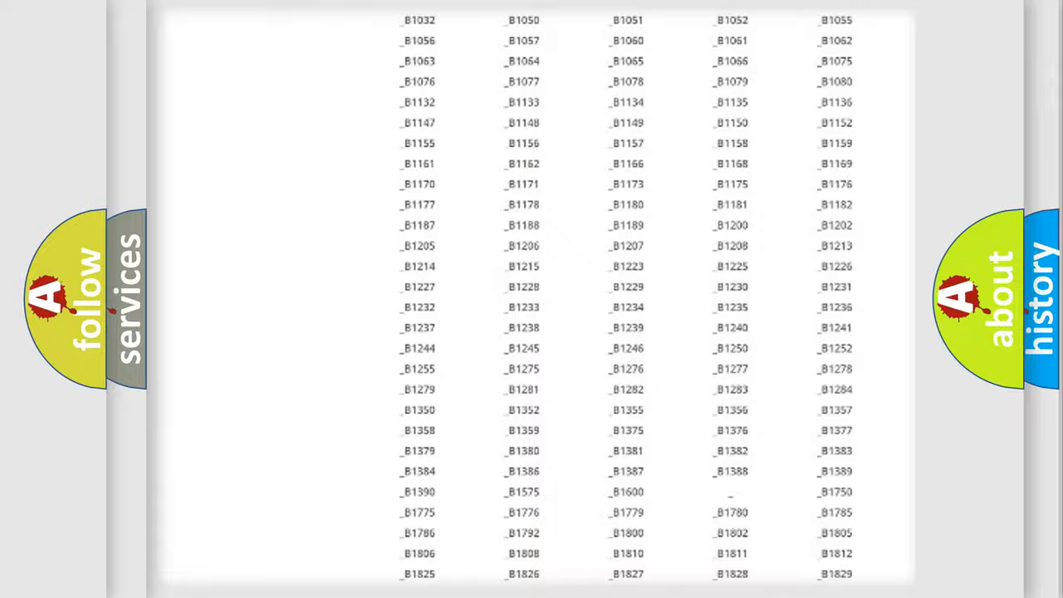